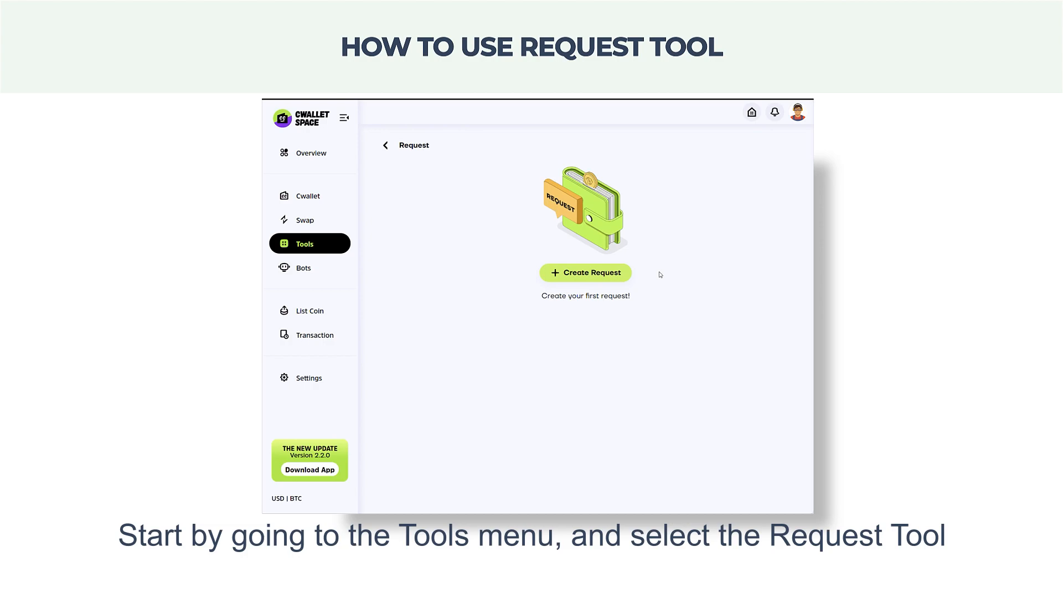
Begin a new payment request so the blank Create Request form appears
left_click(585, 272)
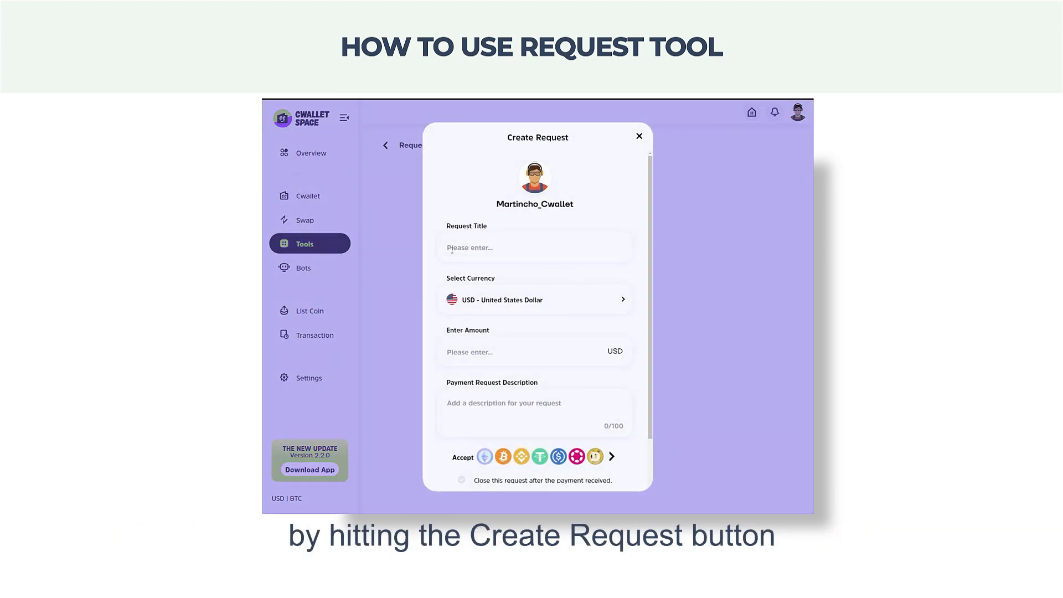
Enter title 'Shared Bill', keep USD, amount 150 and description 'Thanks for your payment!'
type("Shared Bill")
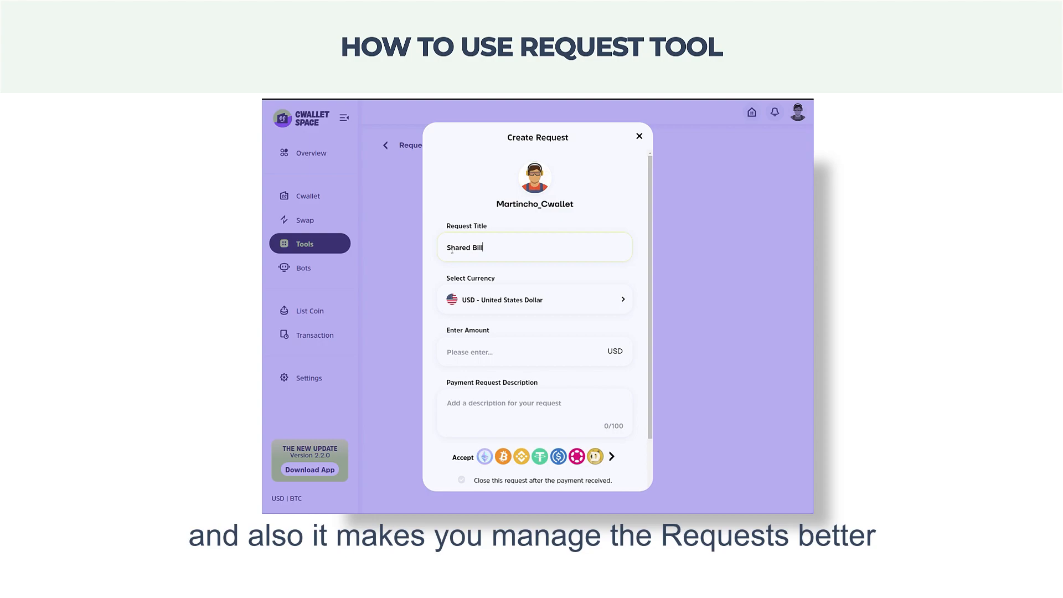
left_click(533, 299)
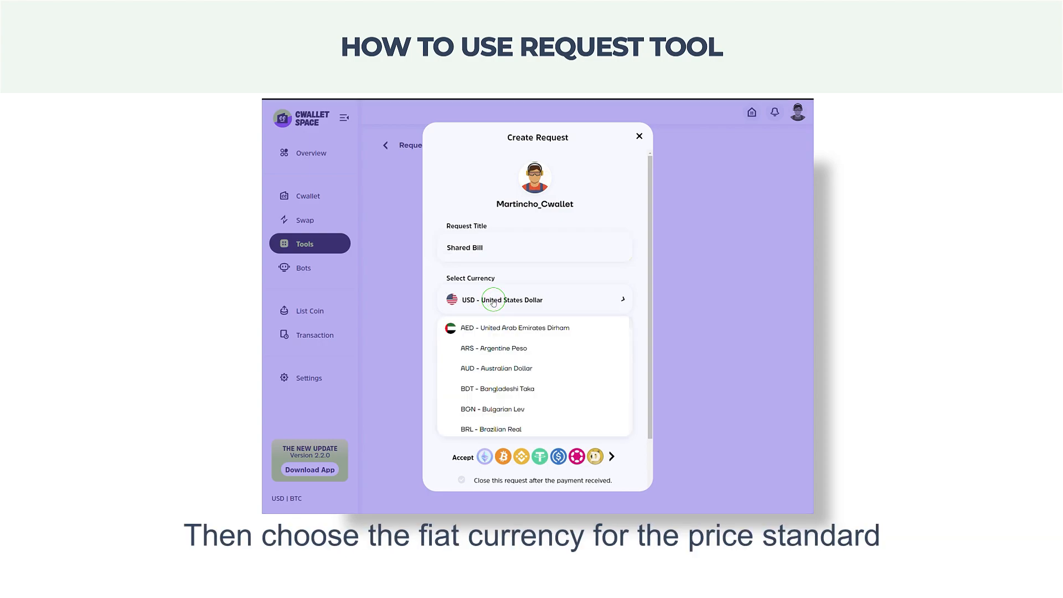
scroll("down", 3)
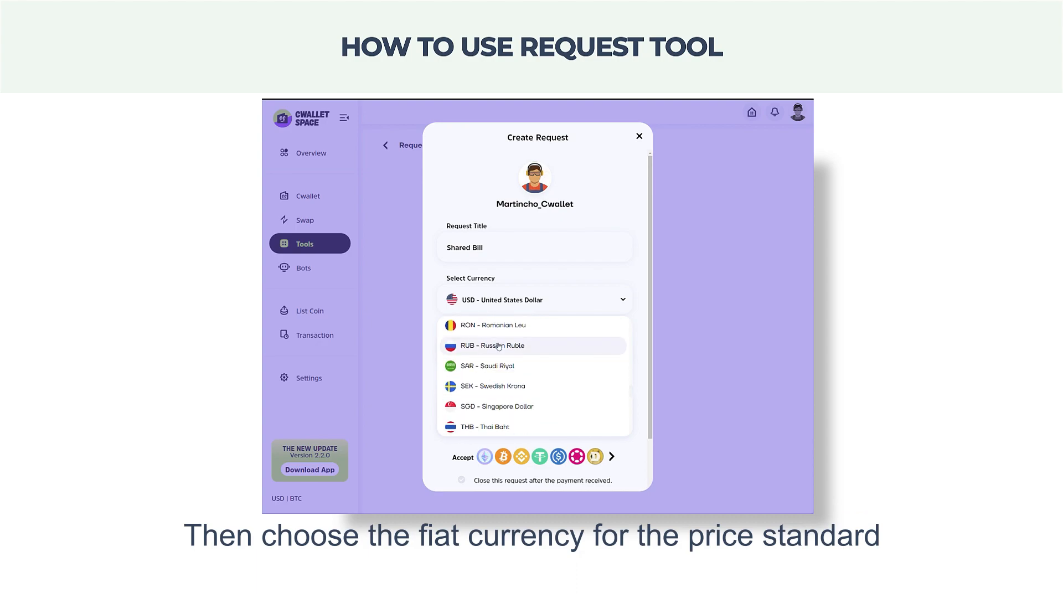
type("150")
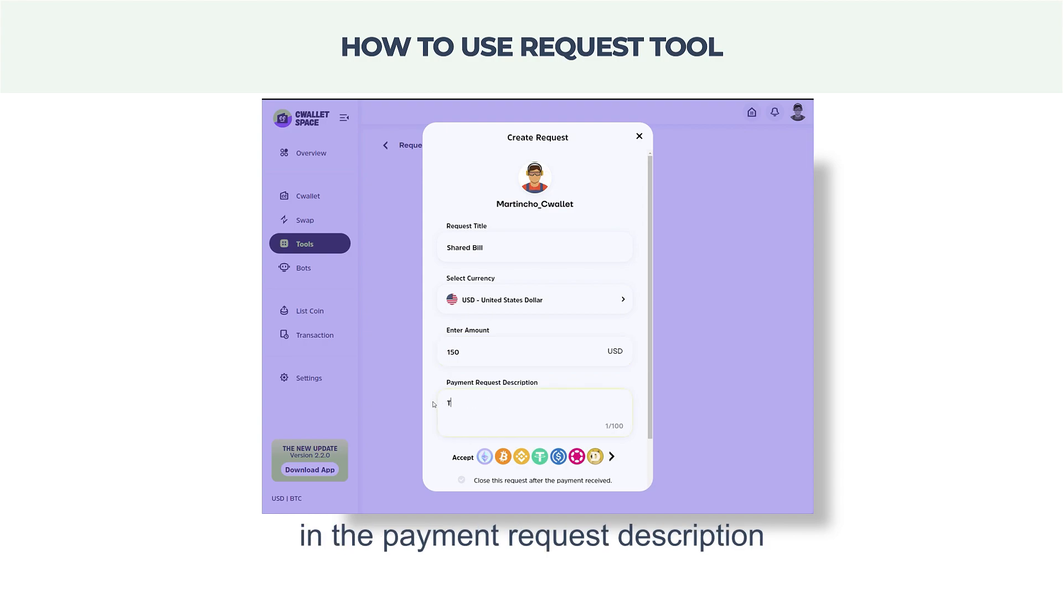
type("Thanks for")
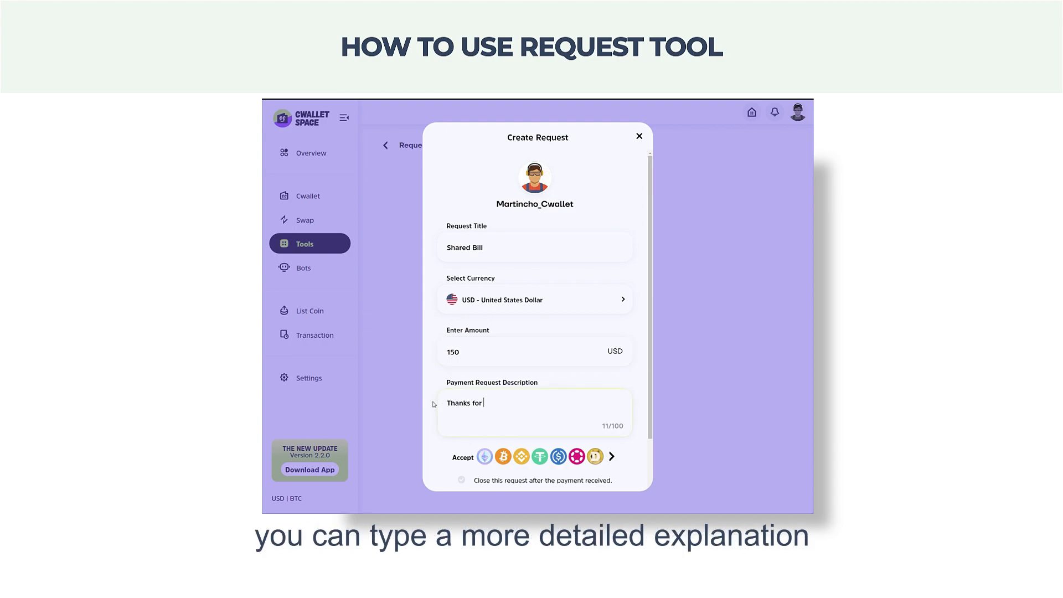
type("your payment!")
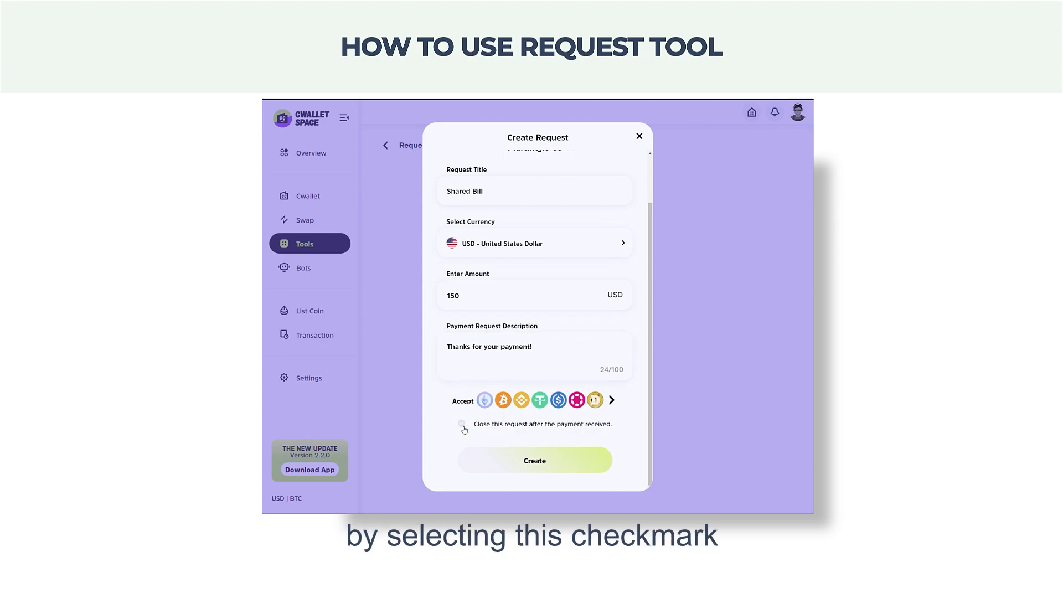
Create the 150 USD Shared Bill request and copy its payment link from the QR screen
left_click(533, 459)
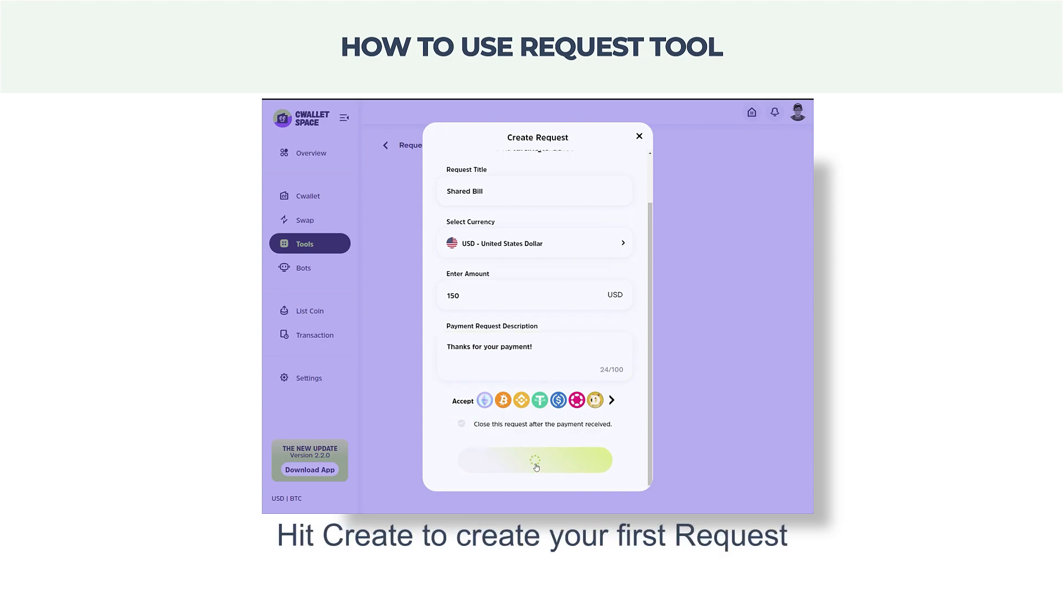
left_click(534, 459)
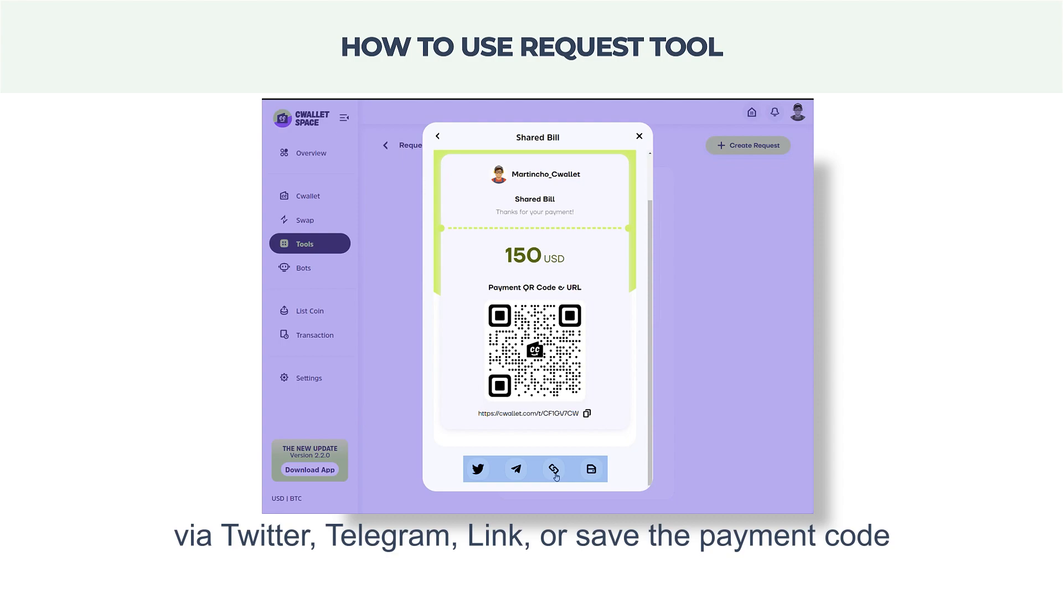
left_click(638, 137)
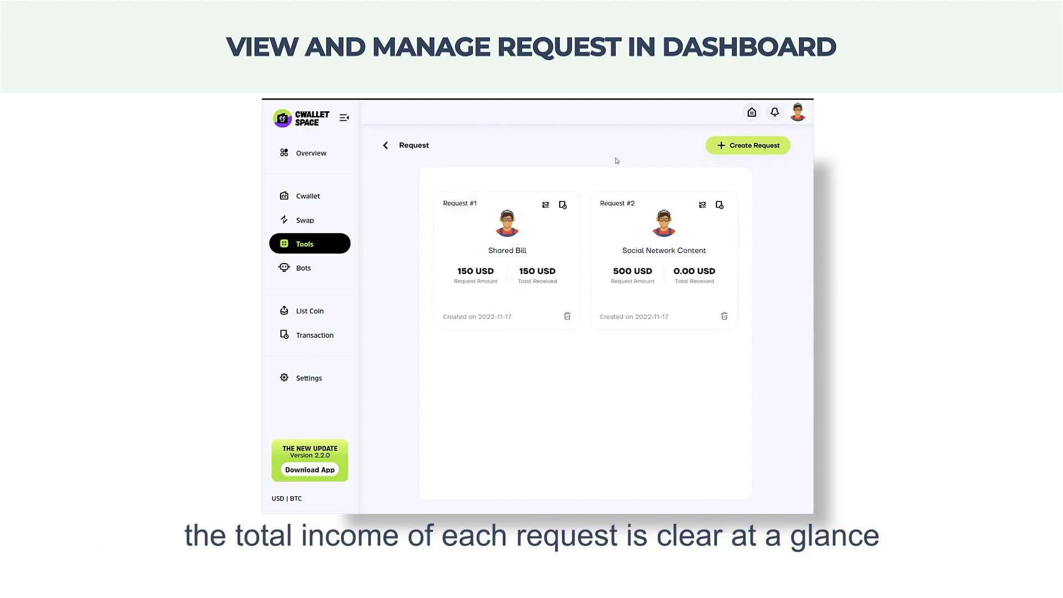
Review the completed +150 USDT payment on Request #1, then return to the dashboard
left_click(563, 204)
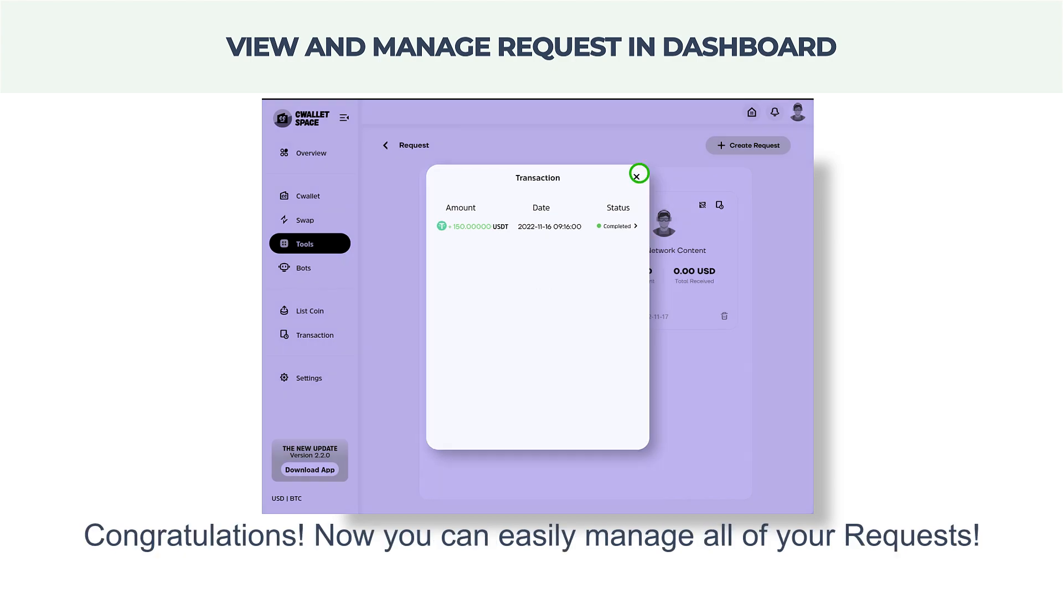
left_click(637, 174)
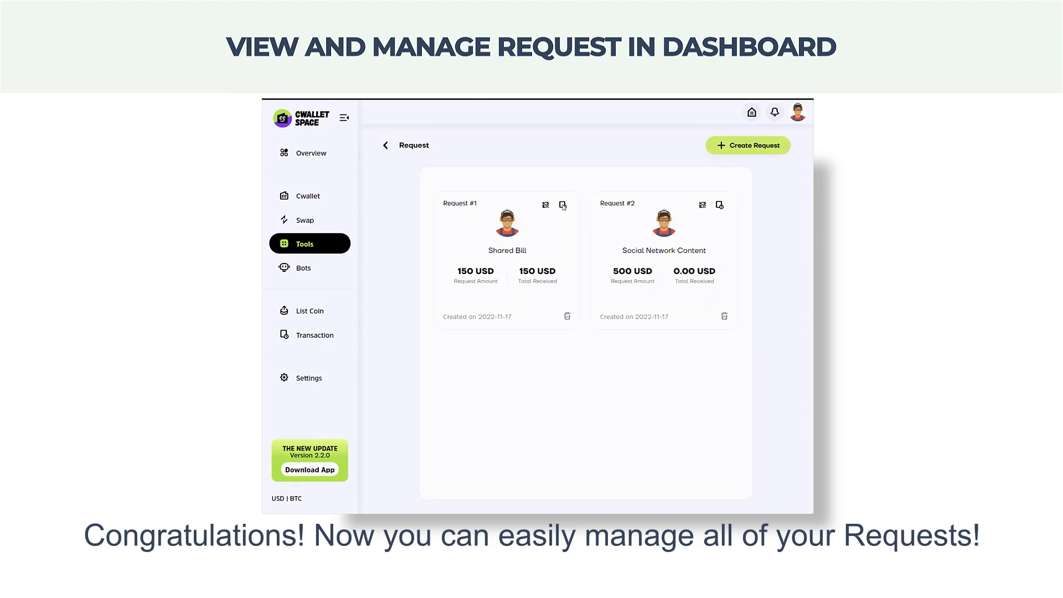
scroll("down", 3)
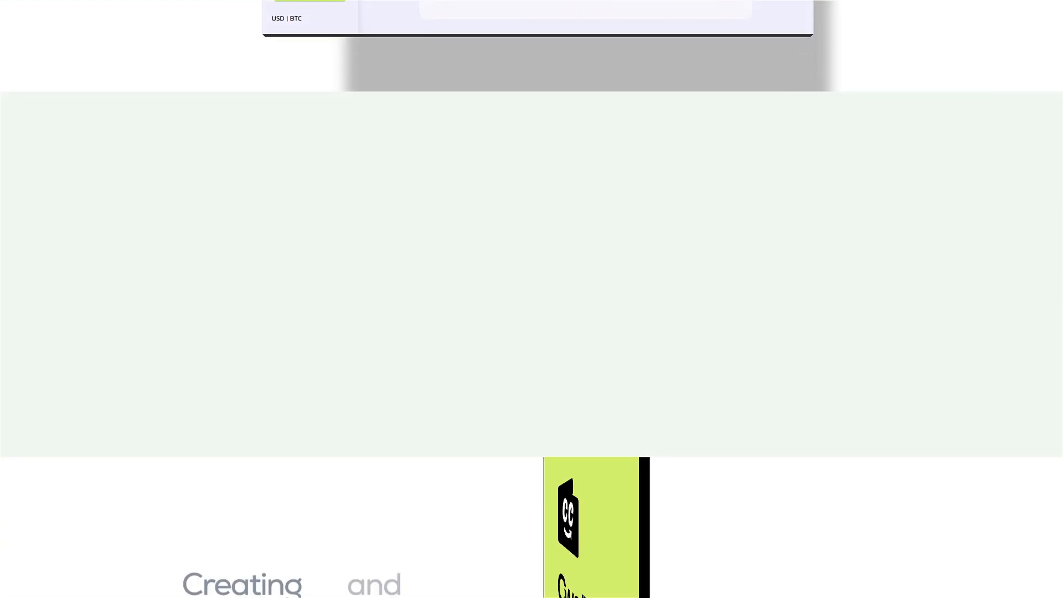